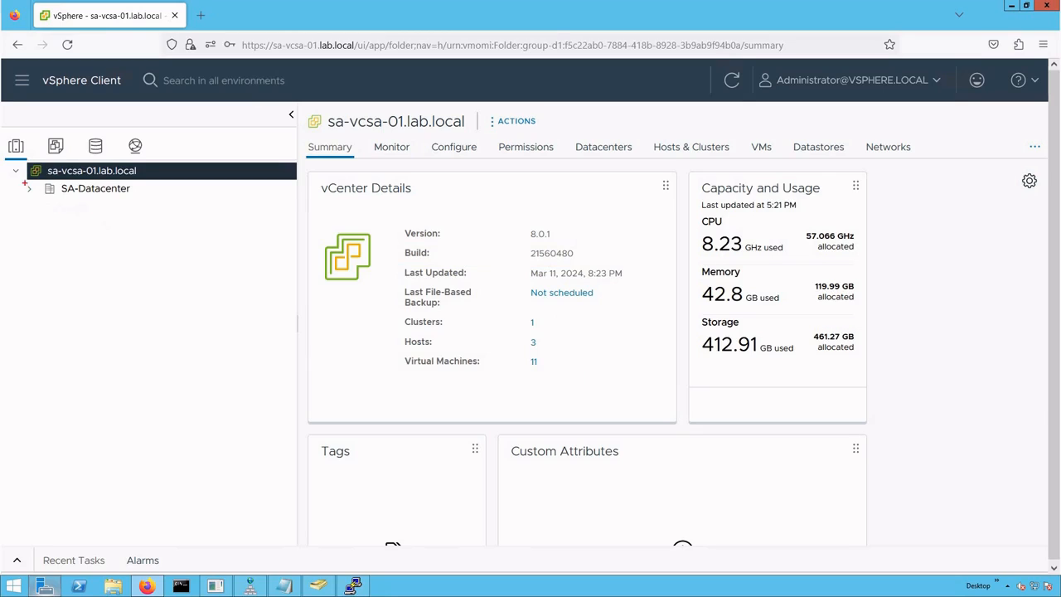
Expand SA-Datacenter and SA-Cluster, then expand and collapse host sa-esxi-01.lab.local
{"action": "left_click", "coordinate": [95, 189]}
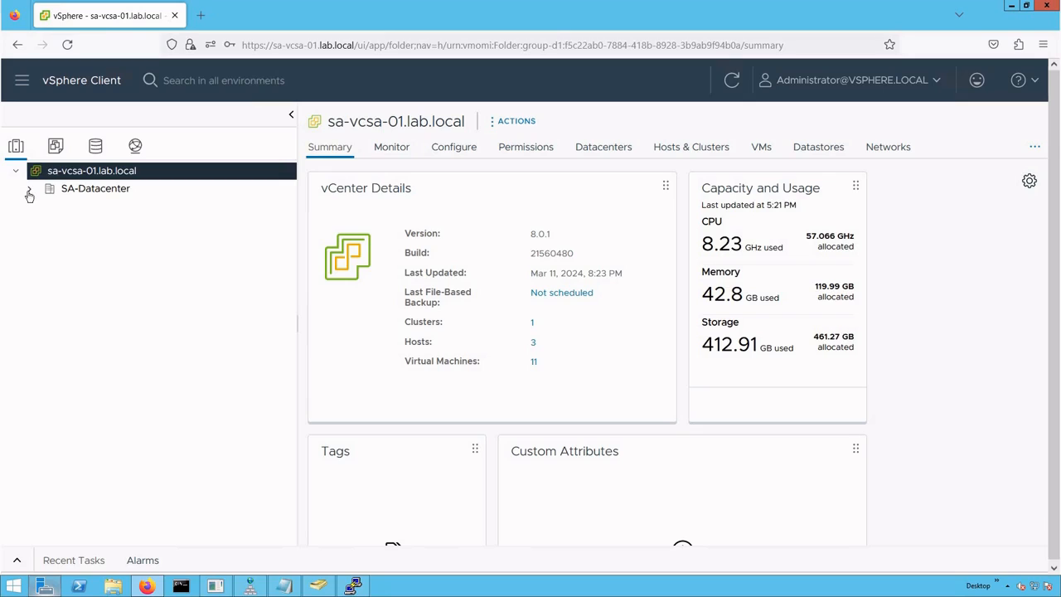
{"action": "left_click", "coordinate": [29, 188]}
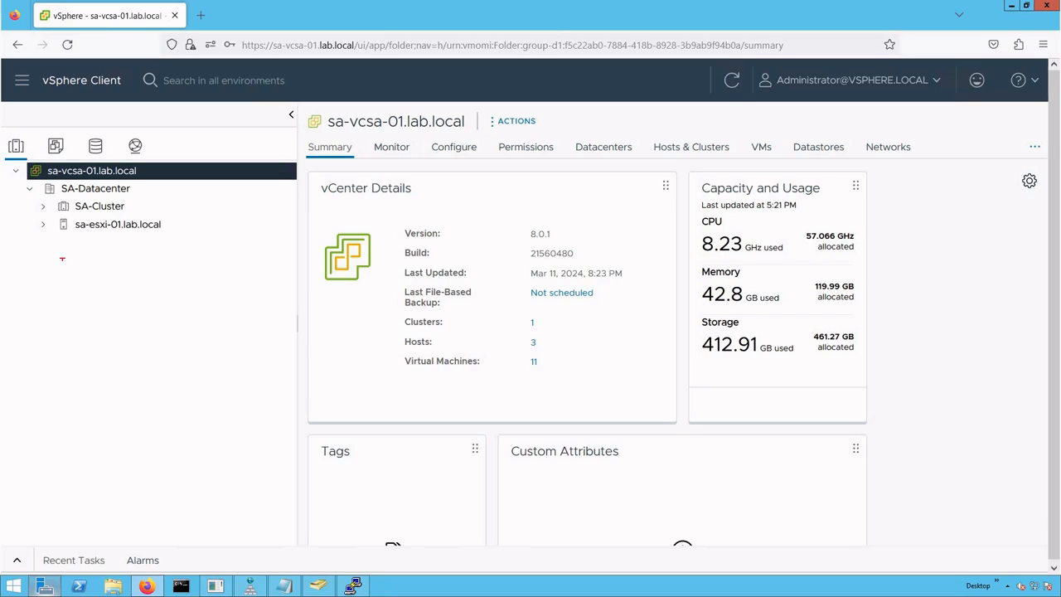
{"action": "left_click", "coordinate": [99, 205]}
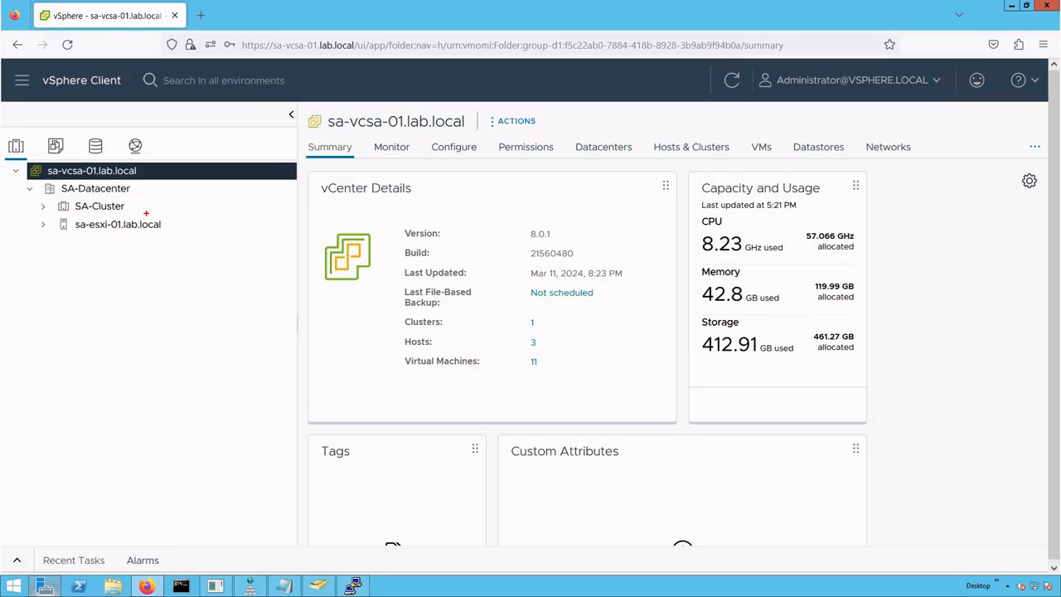
{"action": "left_click", "coordinate": [117, 224]}
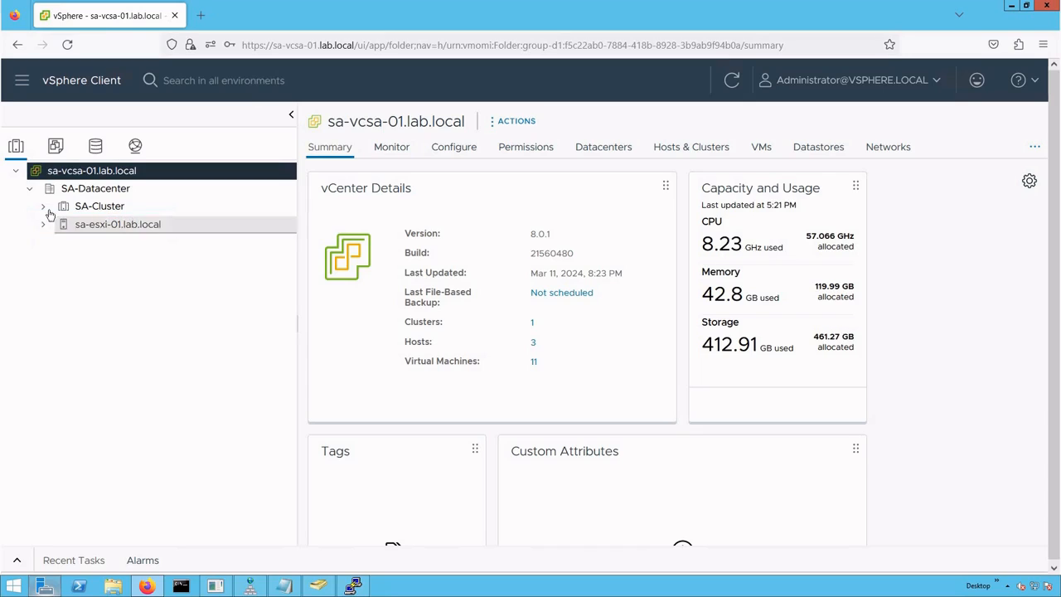
{"action": "left_click", "coordinate": [43, 205]}
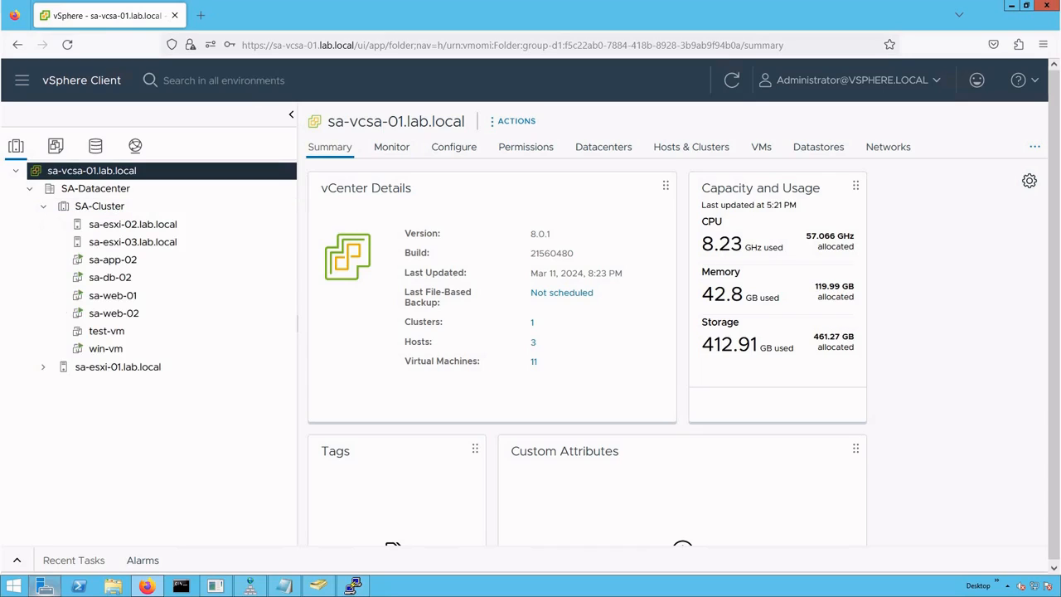
{"action": "left_click", "coordinate": [132, 224]}
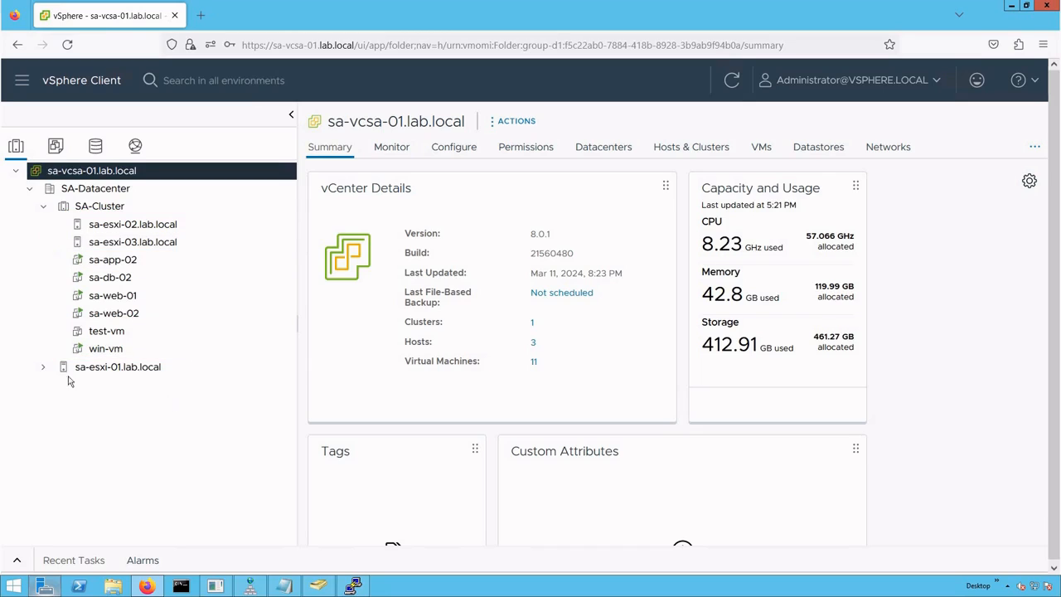
{"action": "left_click", "coordinate": [43, 366]}
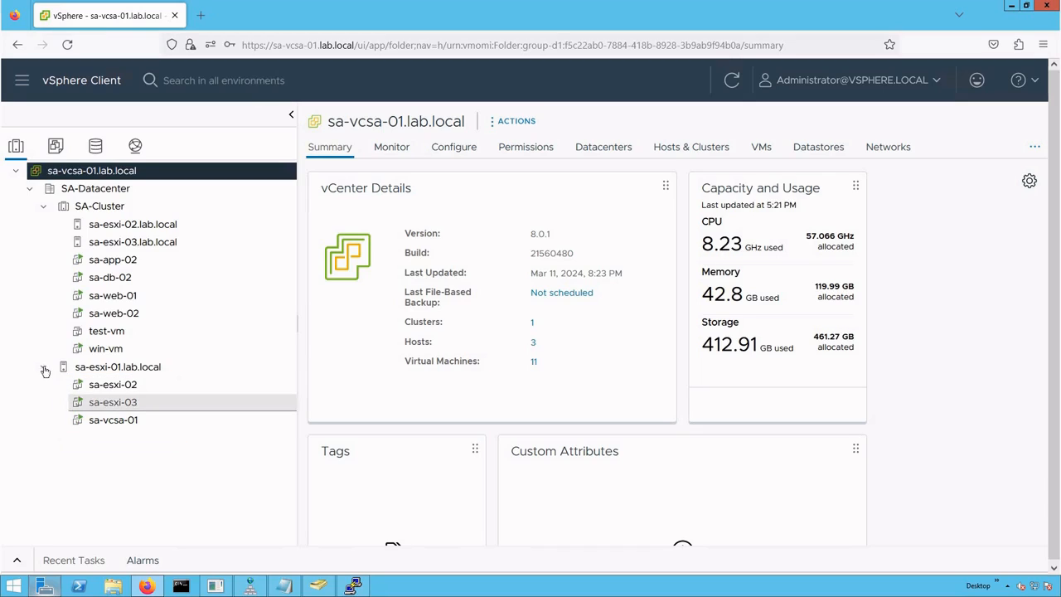
{"action": "left_click", "coordinate": [44, 367]}
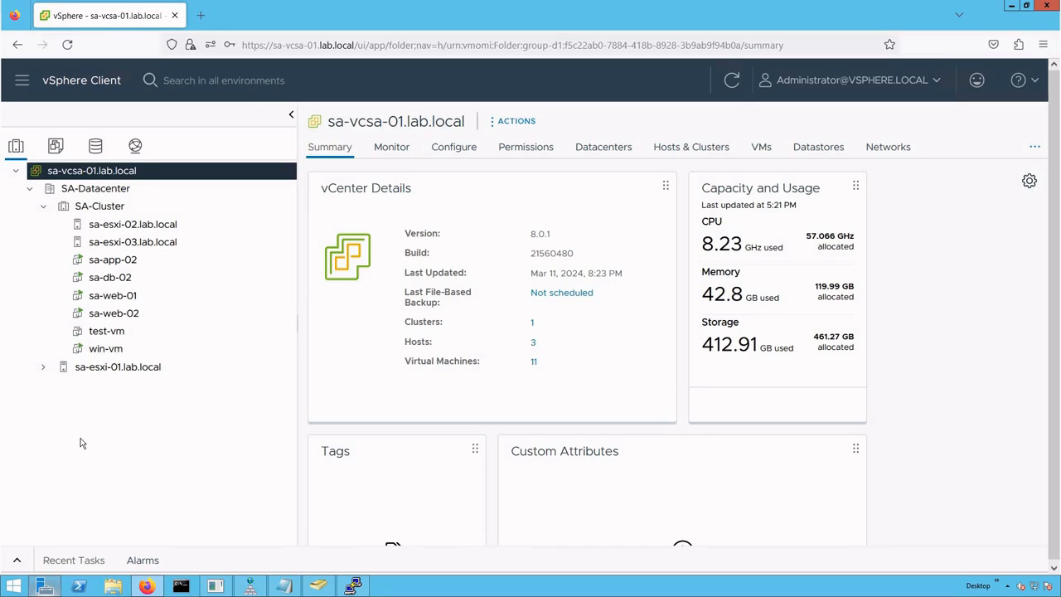
{"action": "mouse_move", "coordinate": [95, 434]}
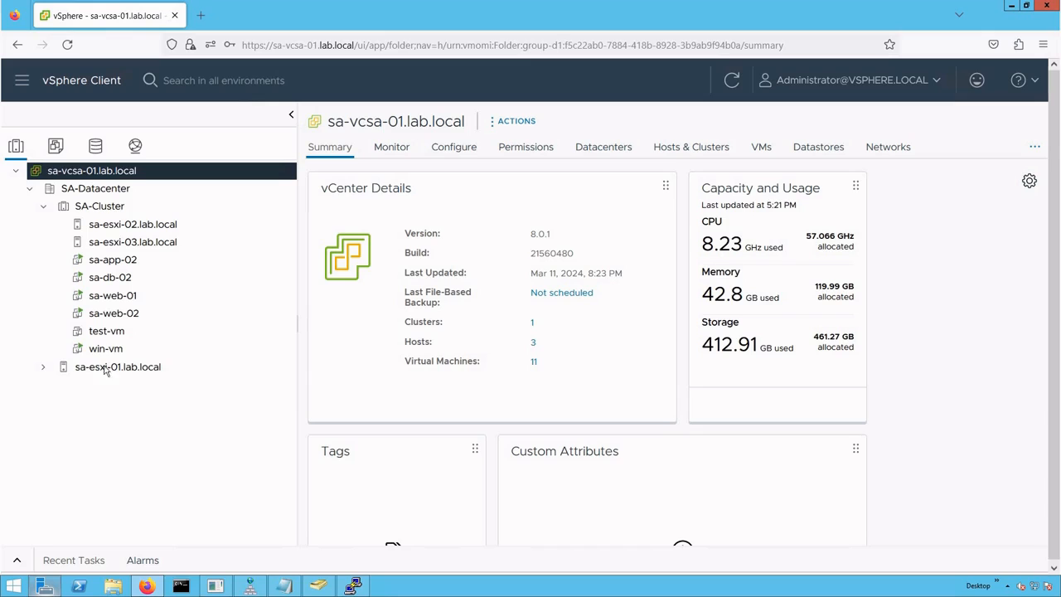
Select sa-web-01, then sa-web-02, and scroll through sa-web-02's Summary
{"action": "left_click", "coordinate": [112, 295]}
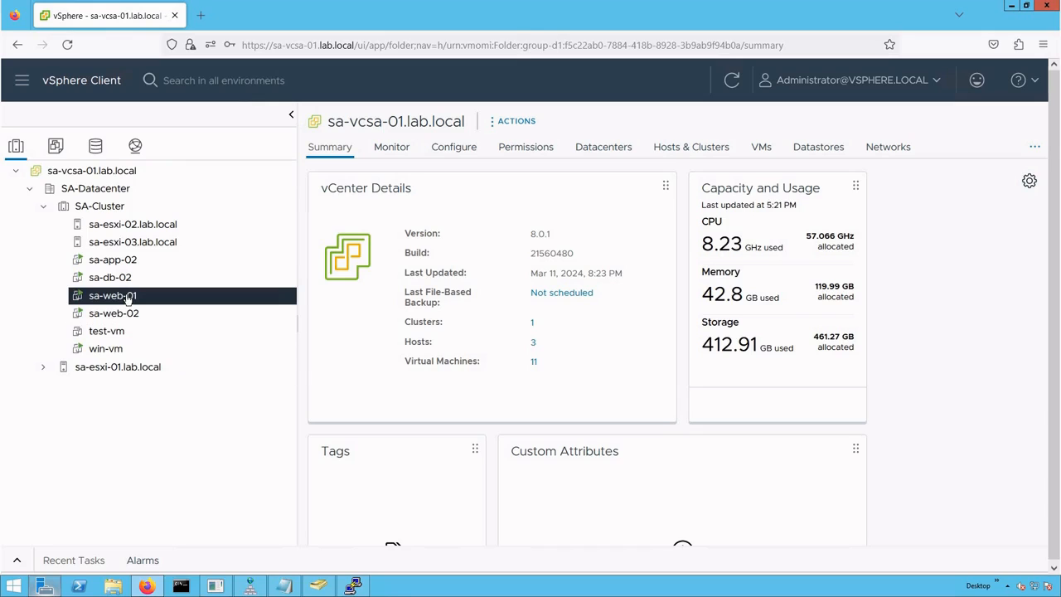
{"action": "left_click", "coordinate": [114, 313]}
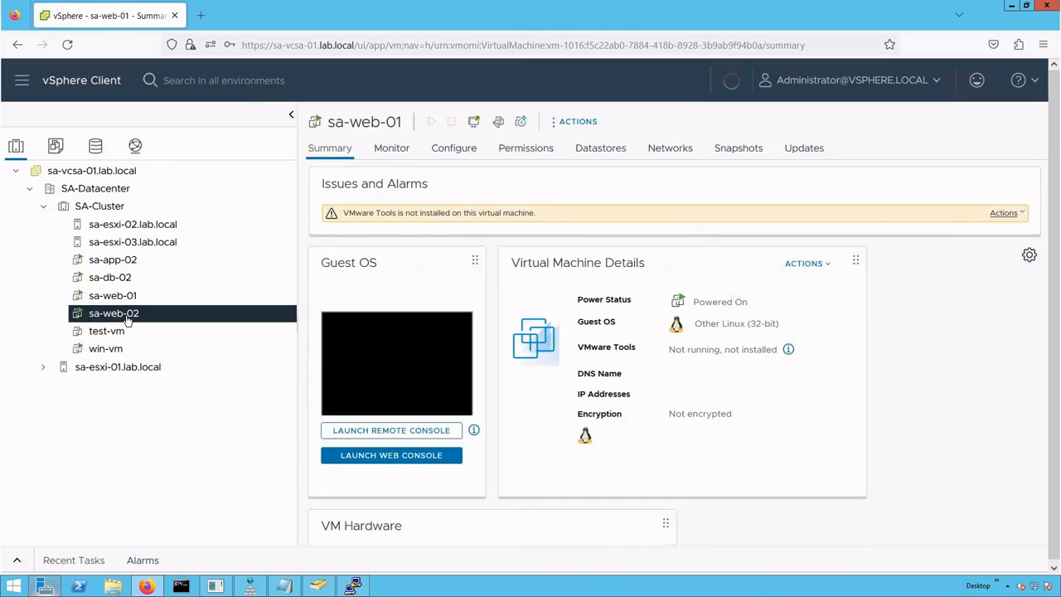
{"action": "left_click", "coordinate": [113, 313]}
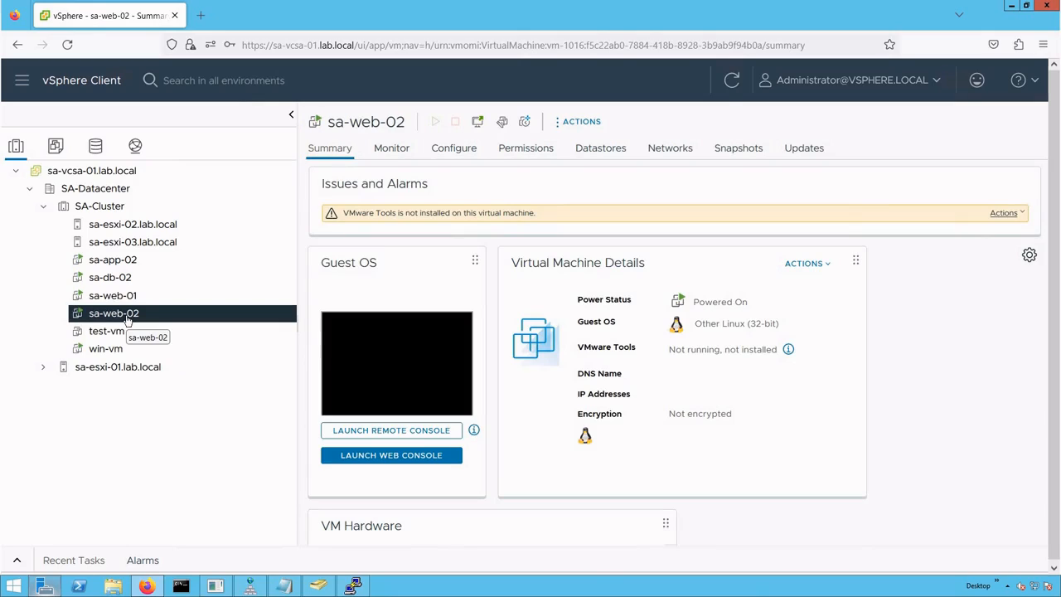
{"action": "left_click", "coordinate": [114, 313]}
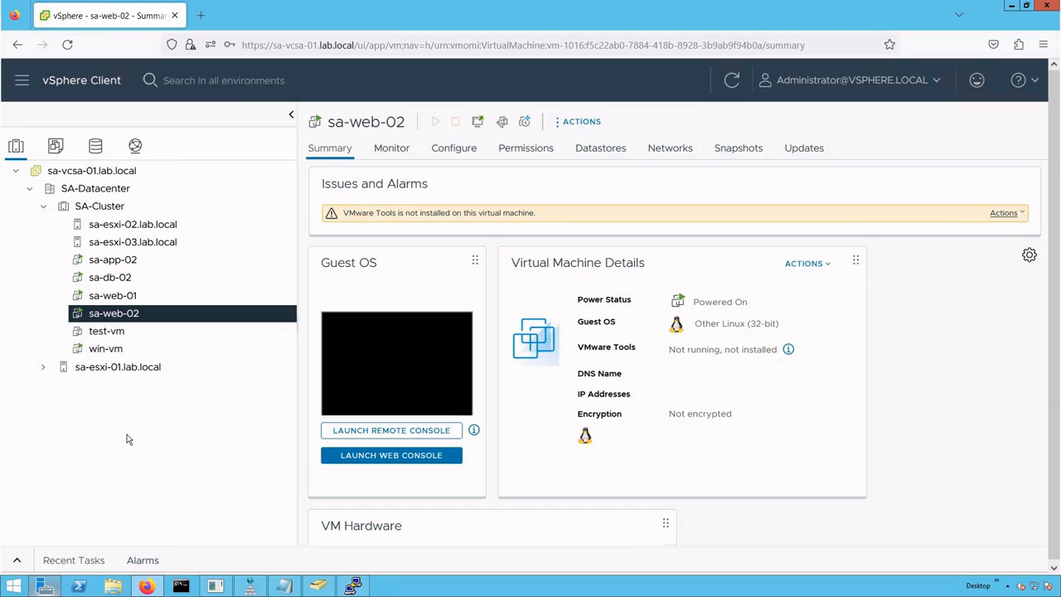
{"action": "scroll", "scroll_direction": "down", "scroll_amount": 3}
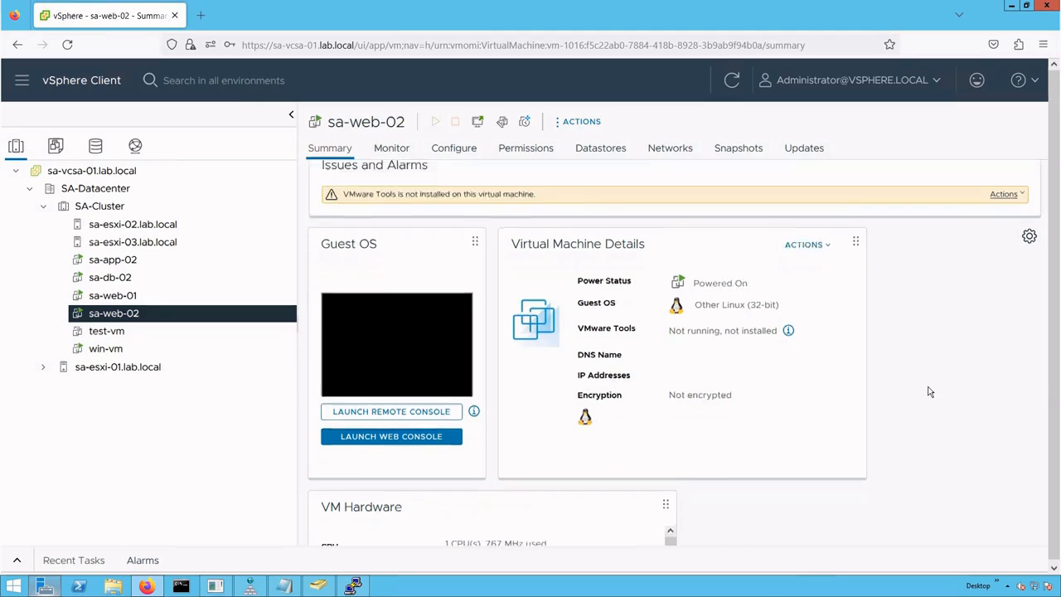
{"action": "scroll", "scroll_direction": "down", "scroll_amount": 3}
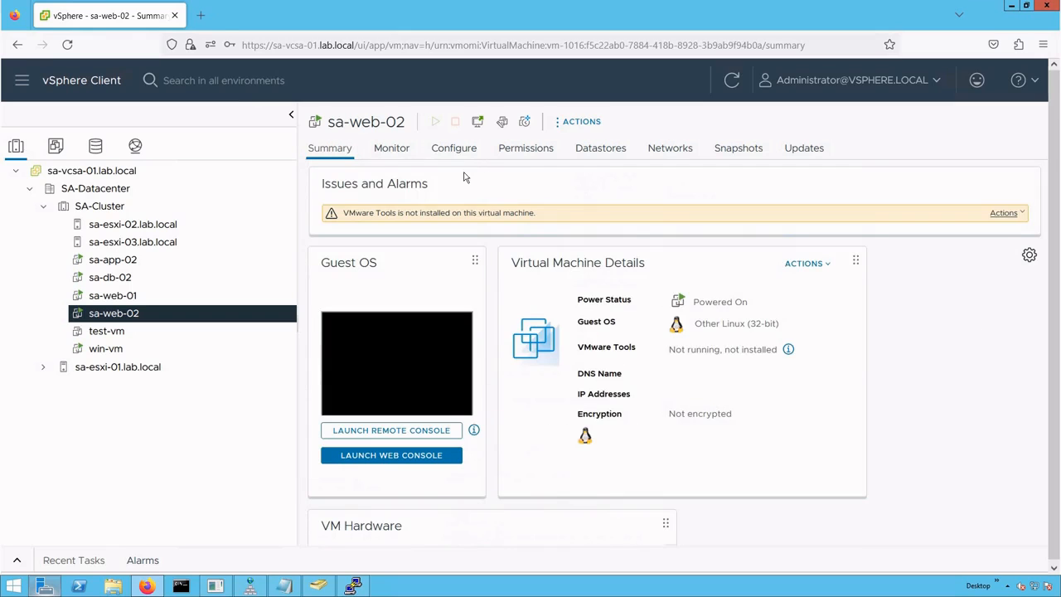
{"action": "left_click", "coordinate": [600, 148]}
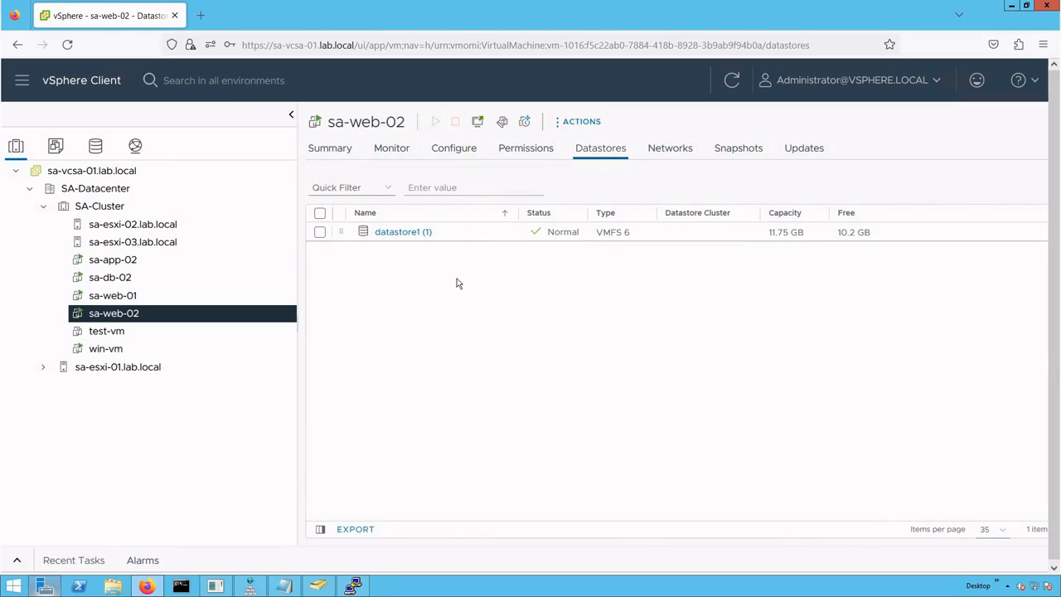
{"action": "mouse_move", "coordinate": [371, 253]}
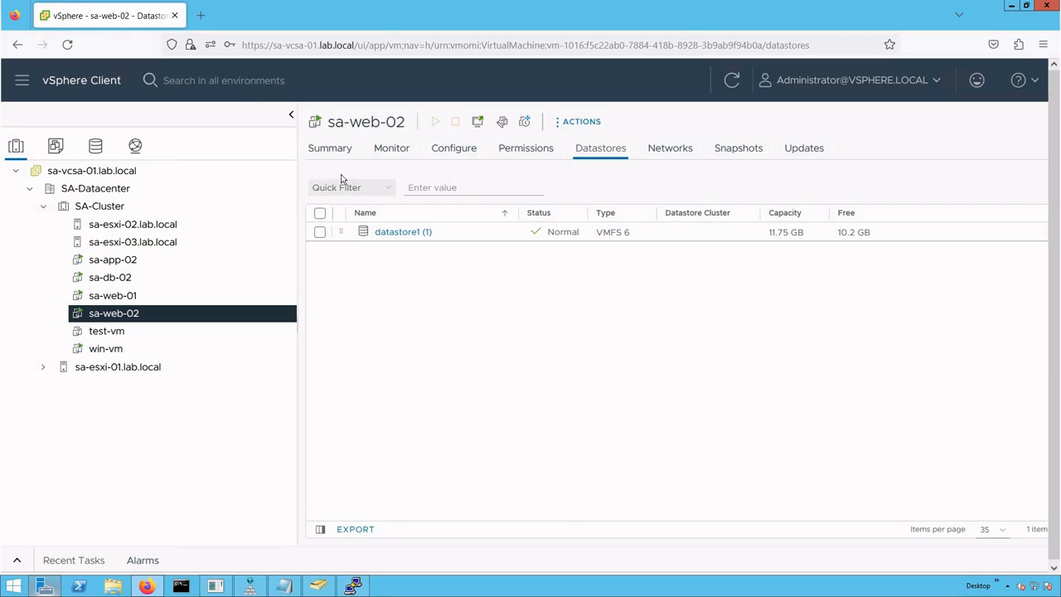
{"action": "left_click", "coordinate": [330, 147]}
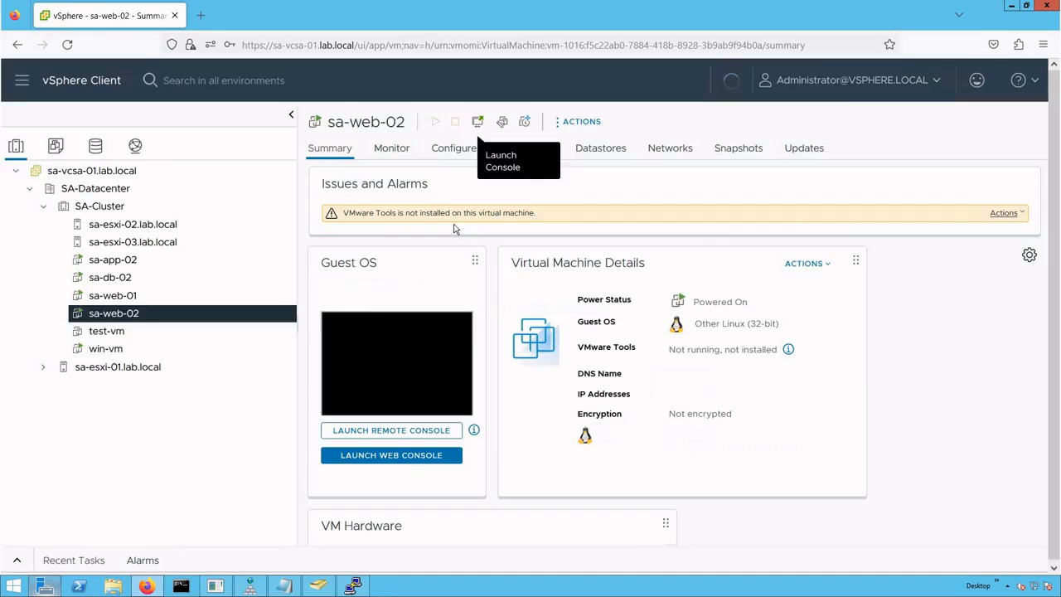
Run a continuous ping to 172.16.10.10 in sa-web-02's web console, then return to vSphere Client
{"action": "left_click", "coordinate": [390, 455]}
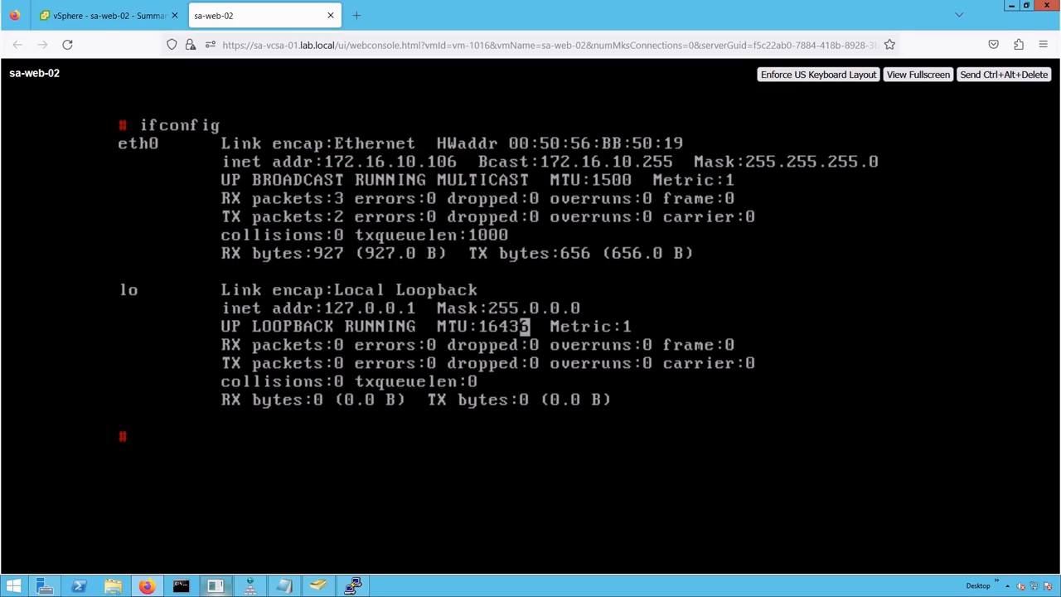
{"action": "type", "text": "ping"}
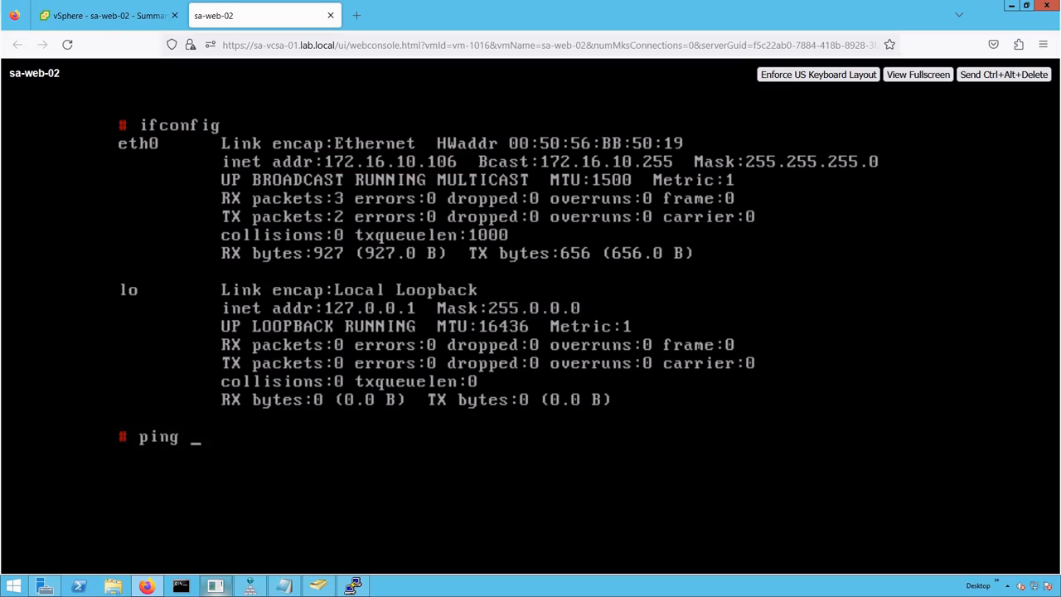
{"action": "type", "text": "172.16.10.10"}
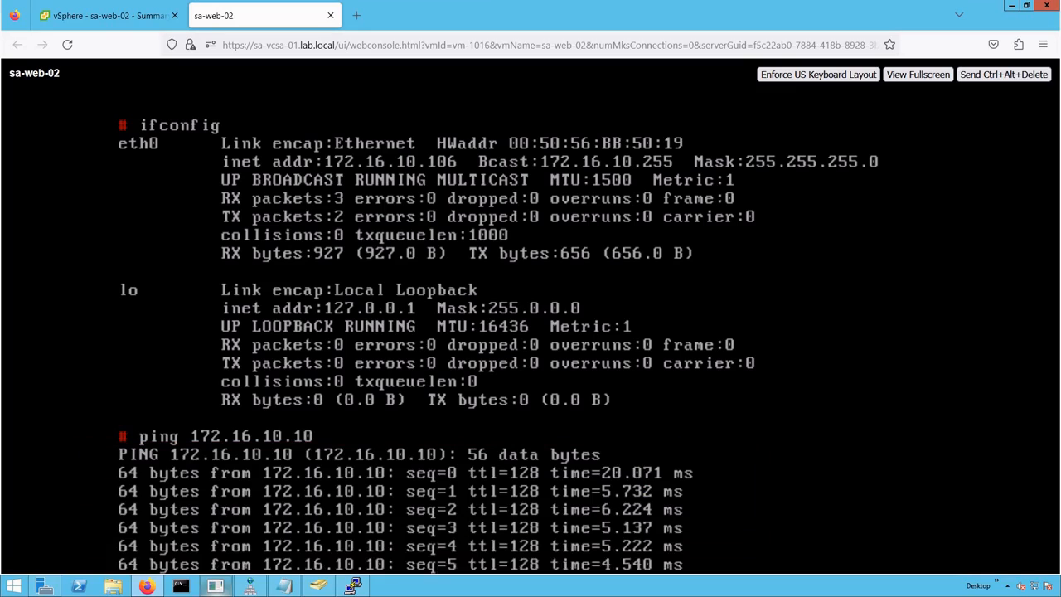
{"action": "scroll", "scroll_direction": "down", "scroll_amount": 3}
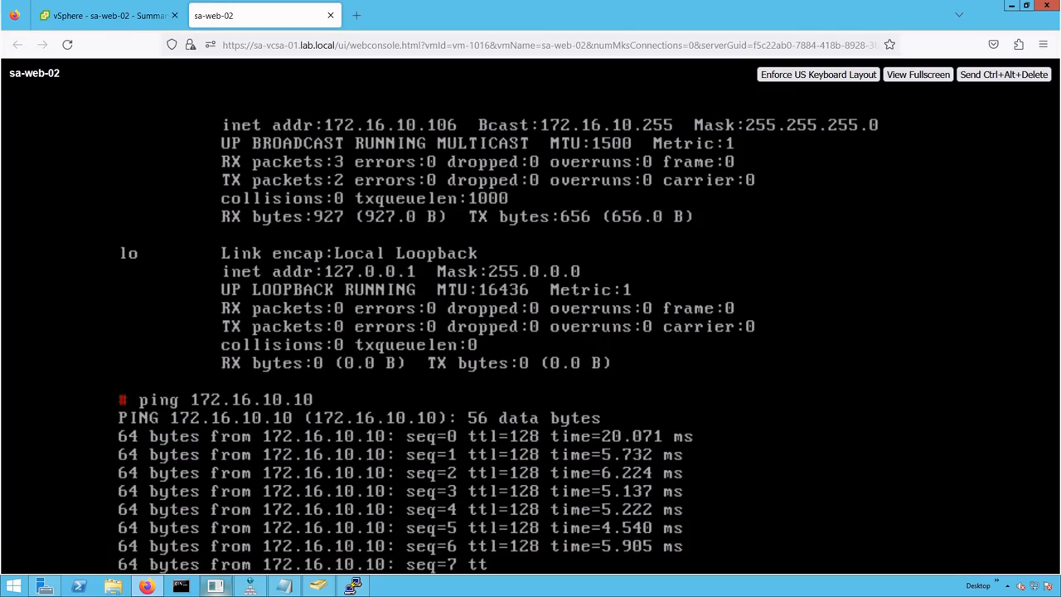
{"action": "scroll", "scroll_direction": "down", "scroll_amount": 3}
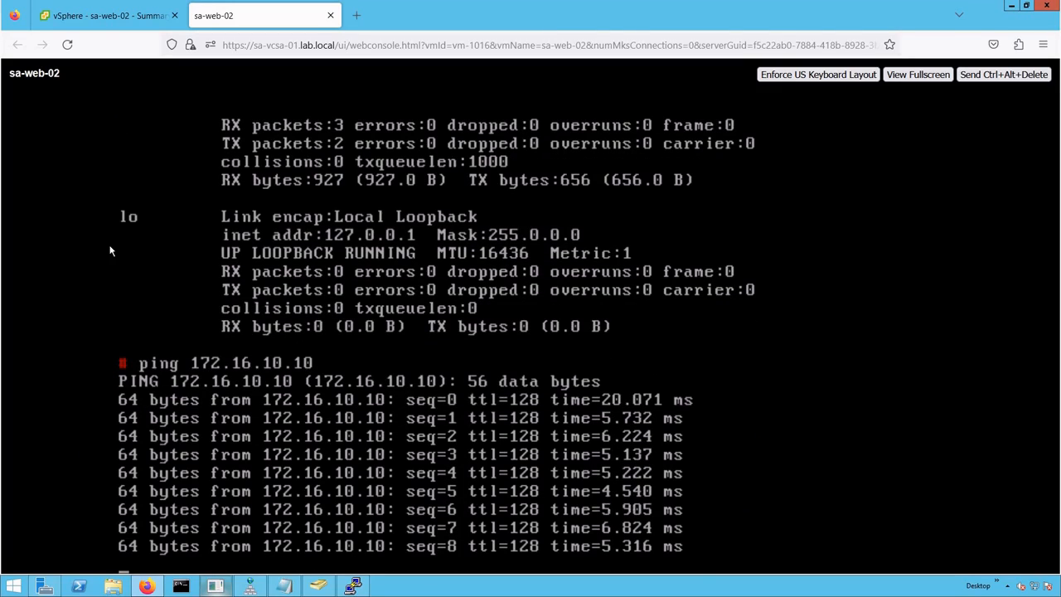
{"action": "scroll", "scroll_direction": "down", "scroll_amount": 3}
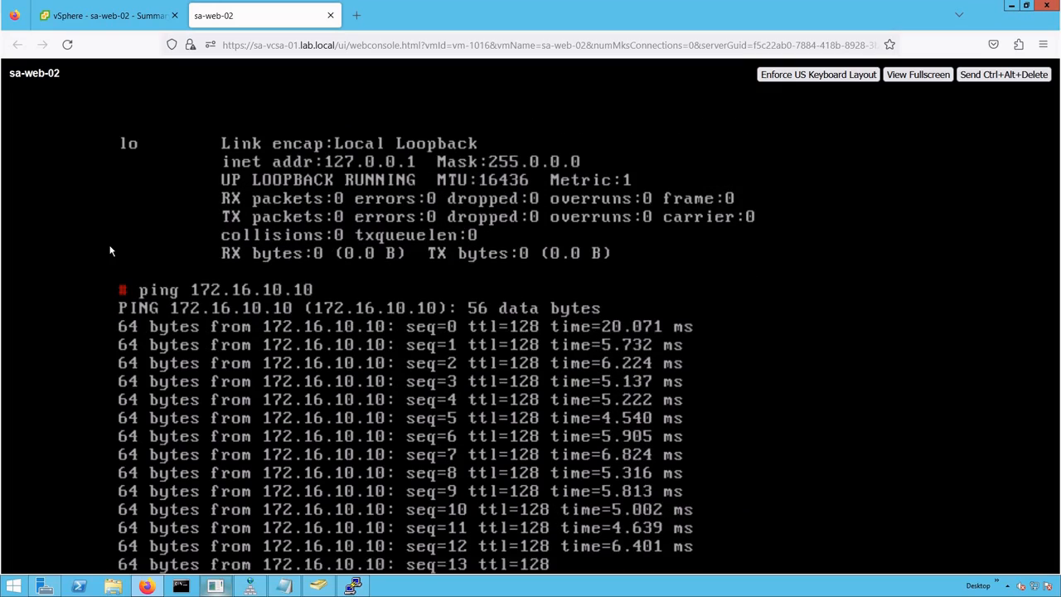
{"action": "scroll", "scroll_direction": "down", "scroll_amount": 3}
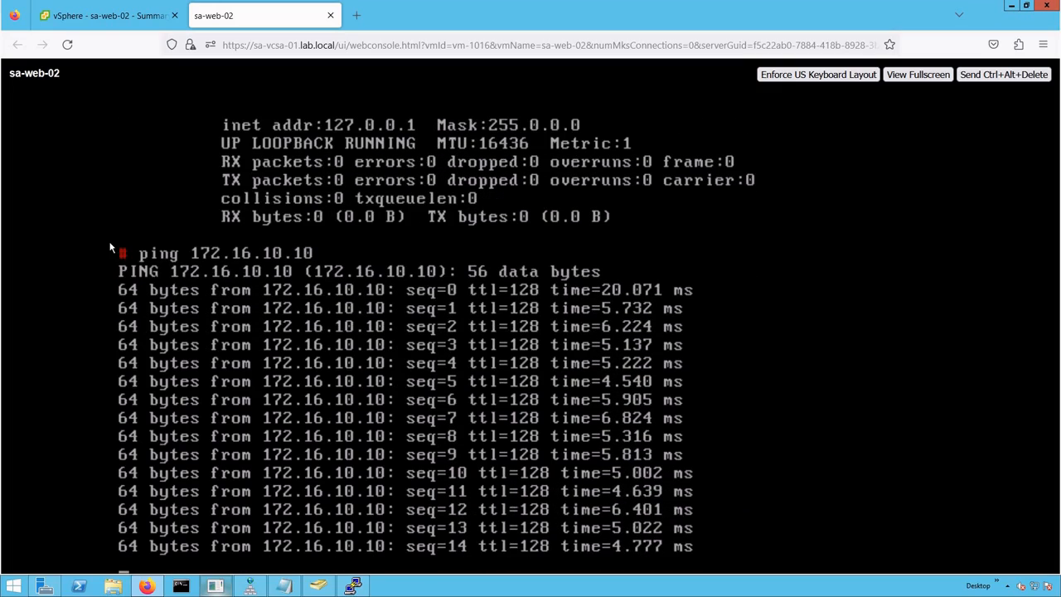
{"action": "scroll", "scroll_direction": "down", "scroll_amount": 3}
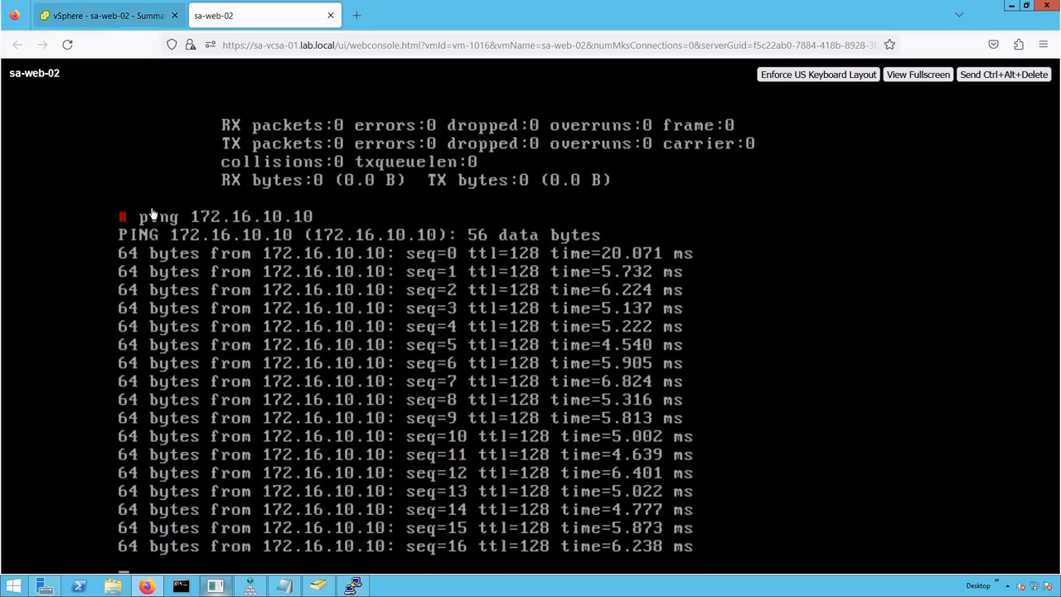
{"action": "left_click", "coordinate": [108, 15]}
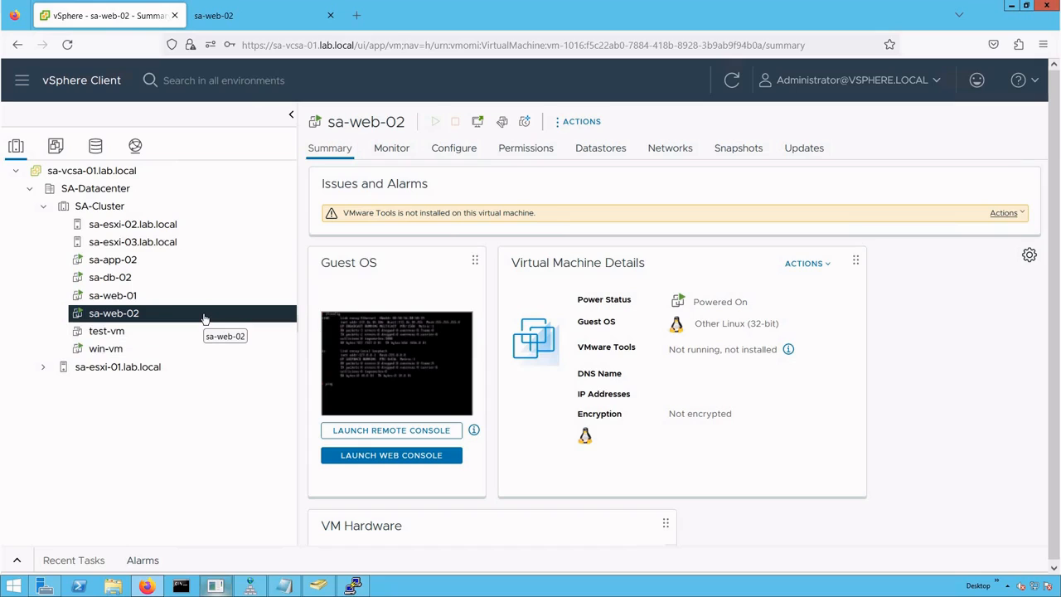
{"action": "mouse_move", "coordinate": [205, 319]}
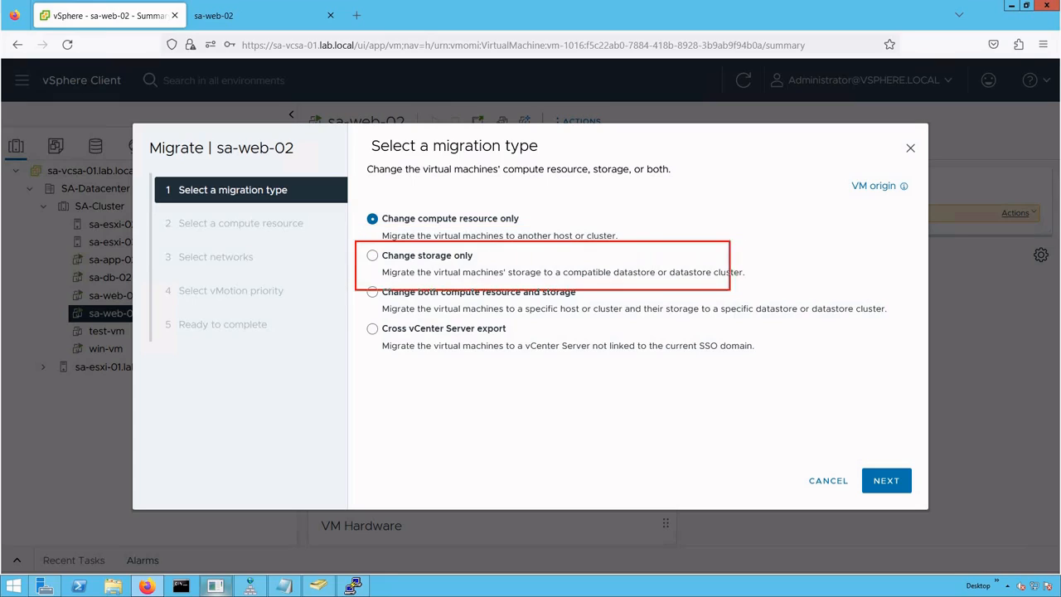
{"action": "mouse_move", "coordinate": [377, 258]}
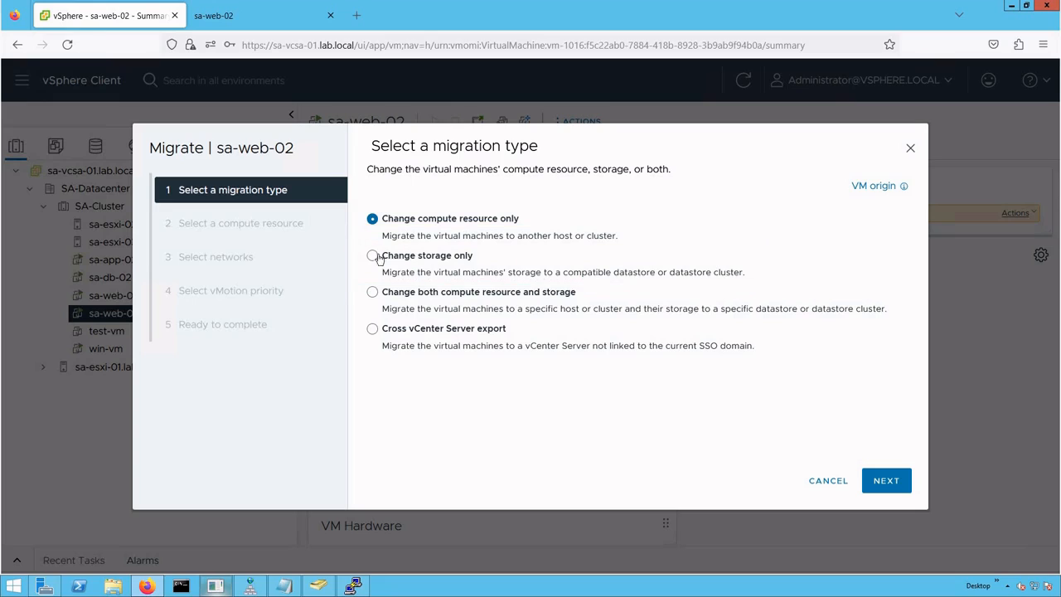
Choose 'Change storage only' for sa-web-02's migration and continue
{"action": "left_click", "coordinate": [371, 256]}
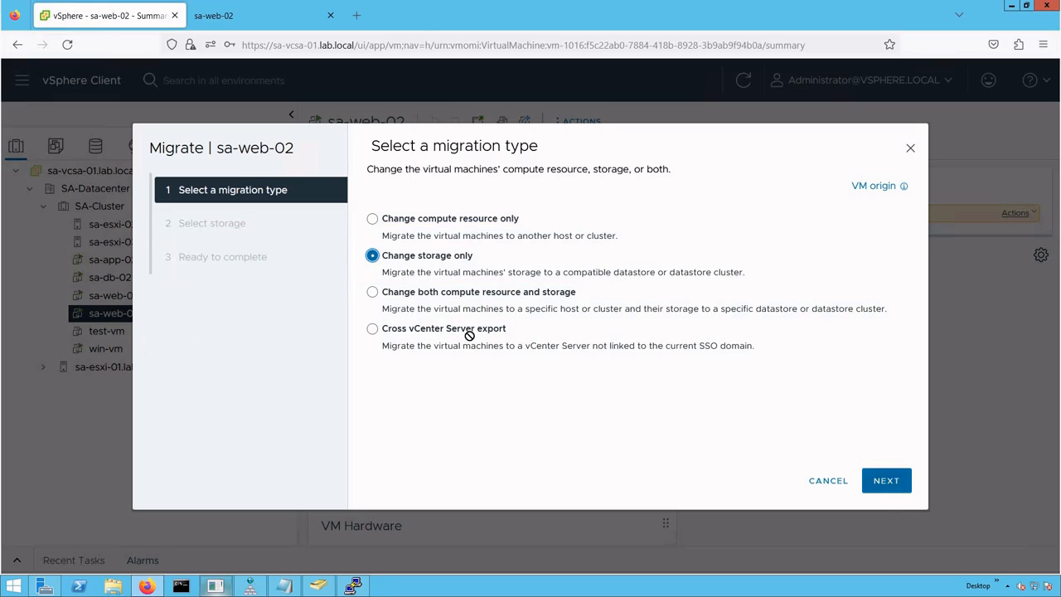
{"action": "left_click", "coordinate": [886, 480]}
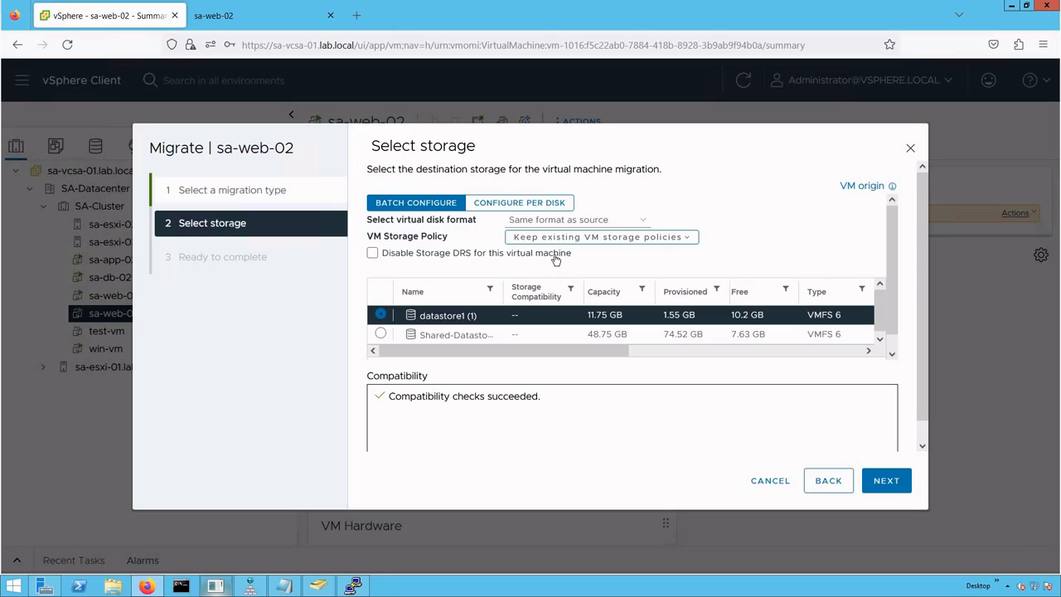
{"action": "mouse_move", "coordinate": [501, 264]}
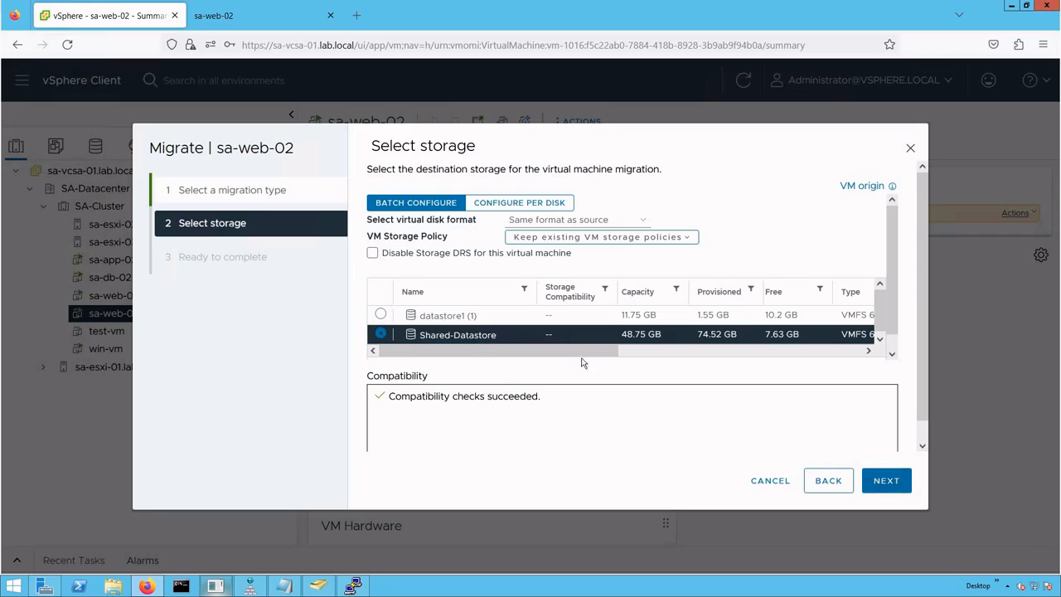
Pick Shared-Datastore as destination and advance to Ready to complete
{"action": "left_click", "coordinate": [886, 480]}
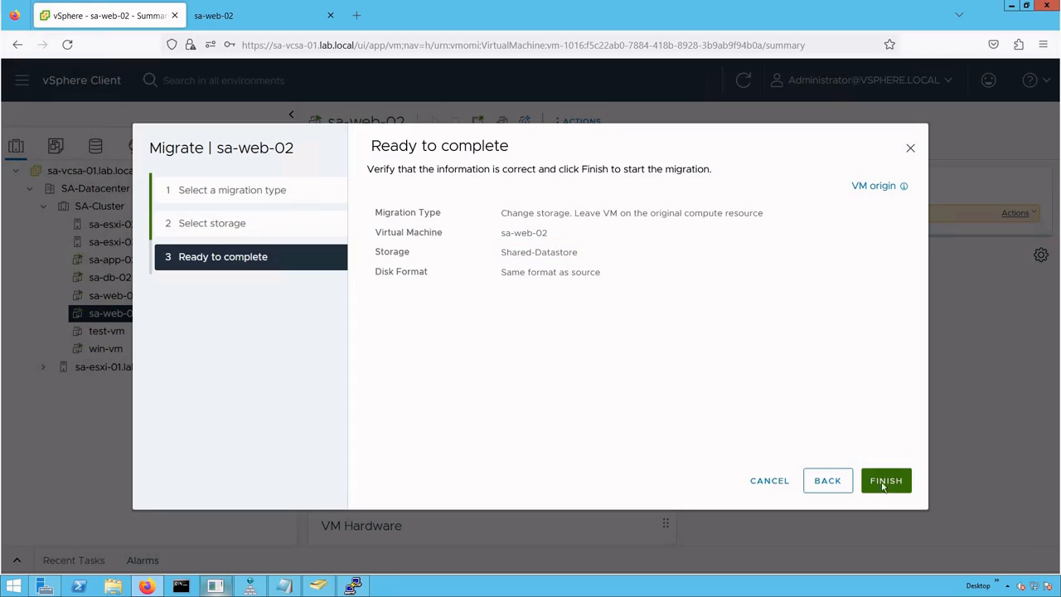
Finish the migration and hide Recent Tasks once the relocate task completes
{"action": "left_click", "coordinate": [886, 480]}
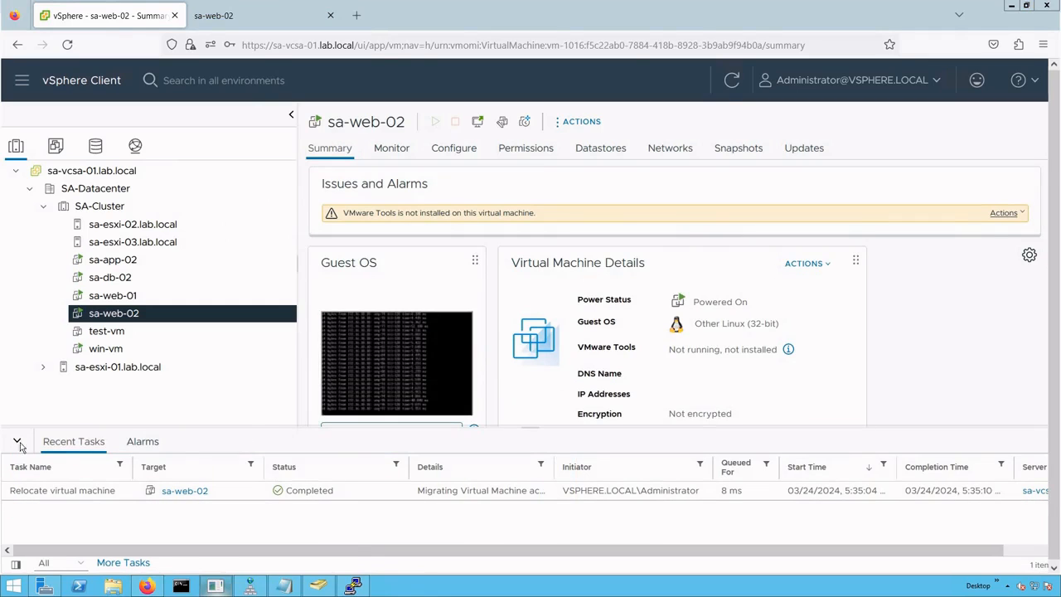
{"action": "left_click", "coordinate": [17, 441]}
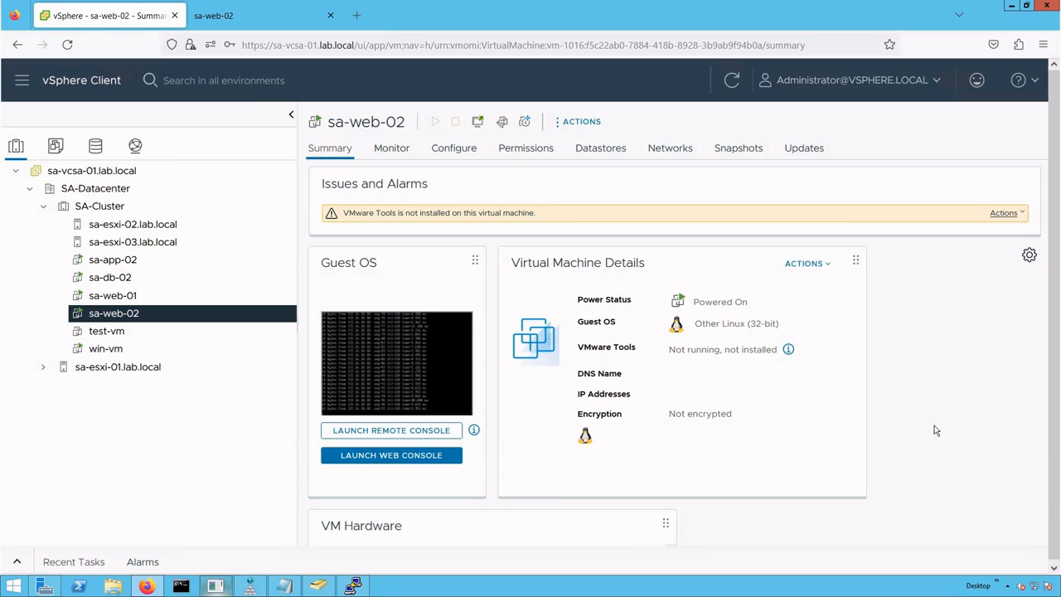
Verify the Datastores tab lists only Shared-Datastore, then return to Summary and open the console
{"action": "scroll", "scroll_direction": "down", "scroll_amount": 3}
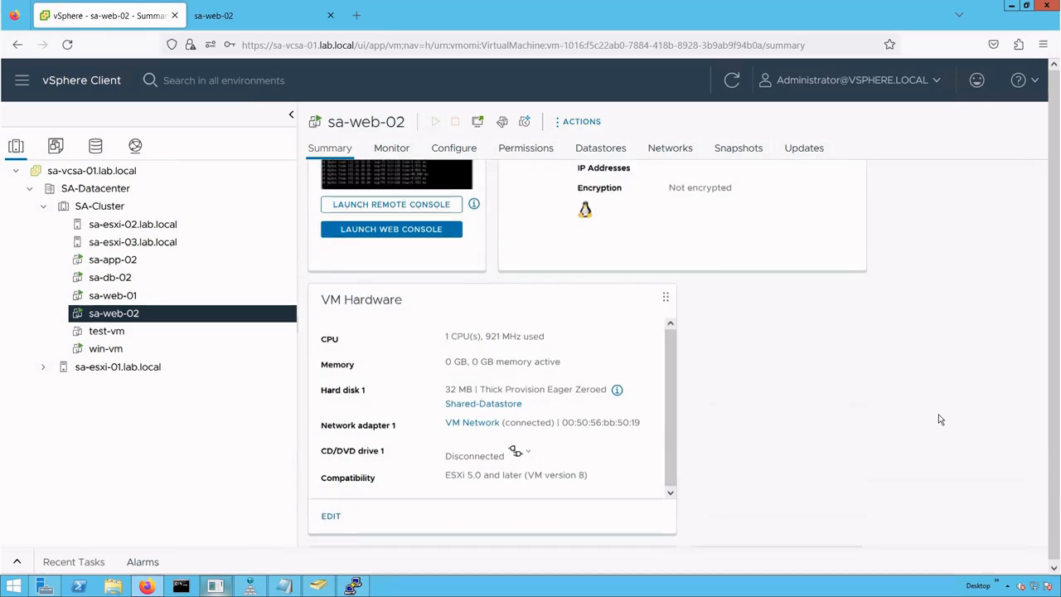
{"action": "scroll", "scroll_direction": "down", "scroll_amount": 3}
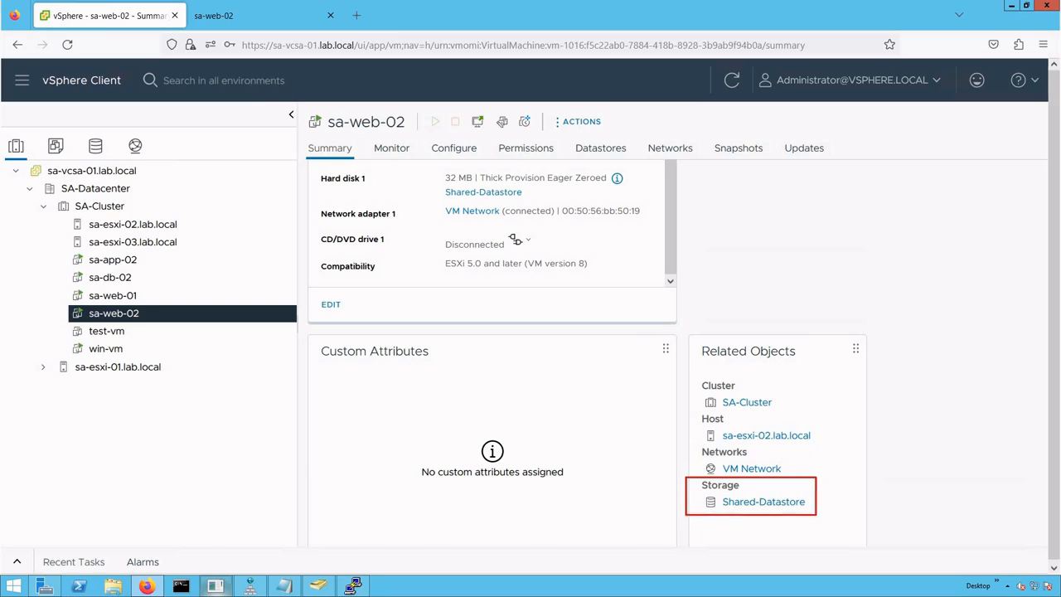
{"action": "mouse_move", "coordinate": [890, 471]}
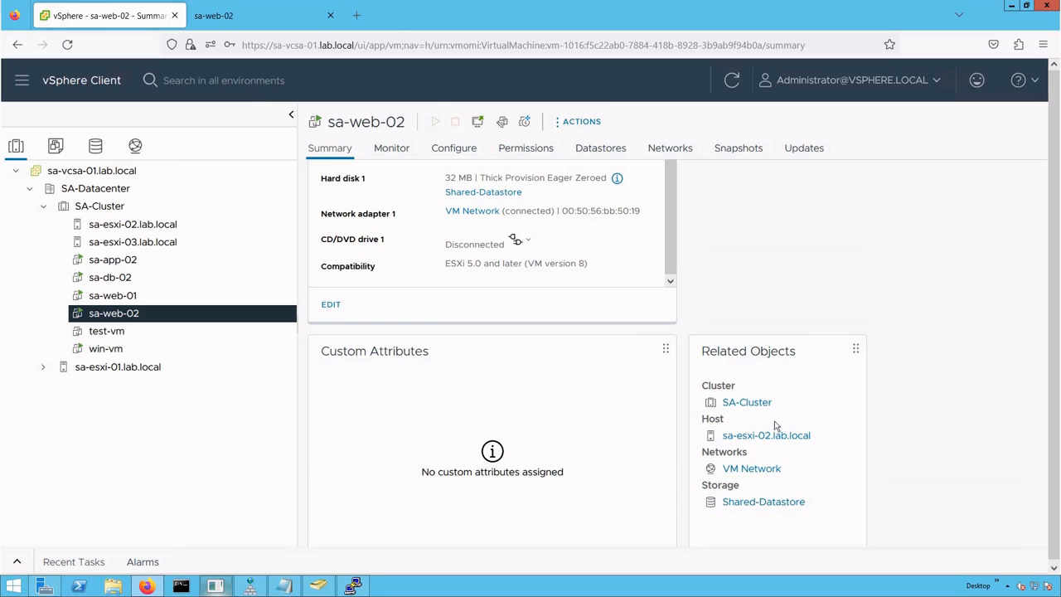
{"action": "left_click", "coordinate": [600, 147]}
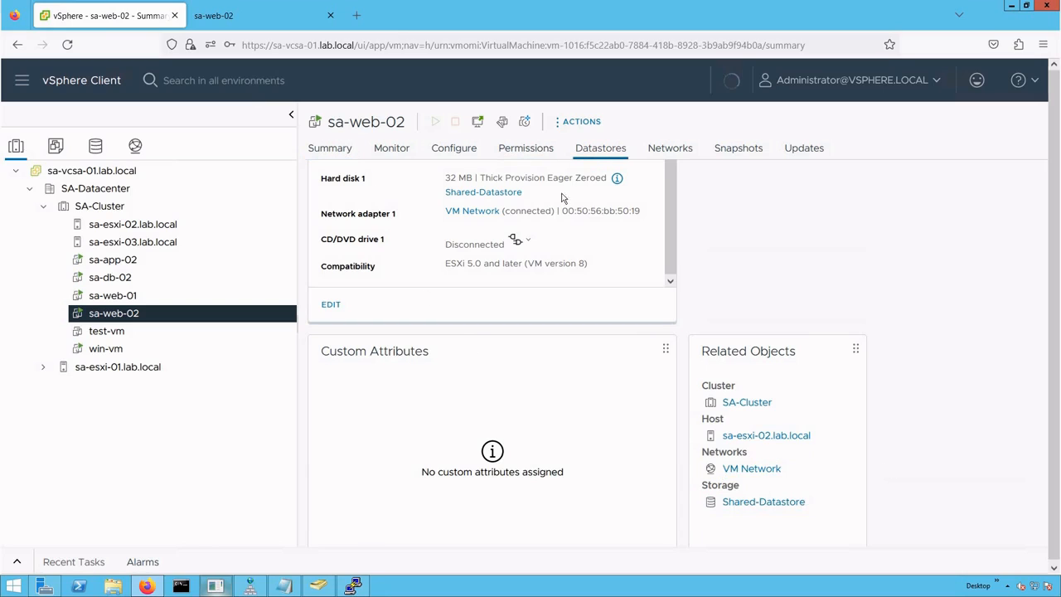
{"action": "left_click", "coordinate": [600, 148]}
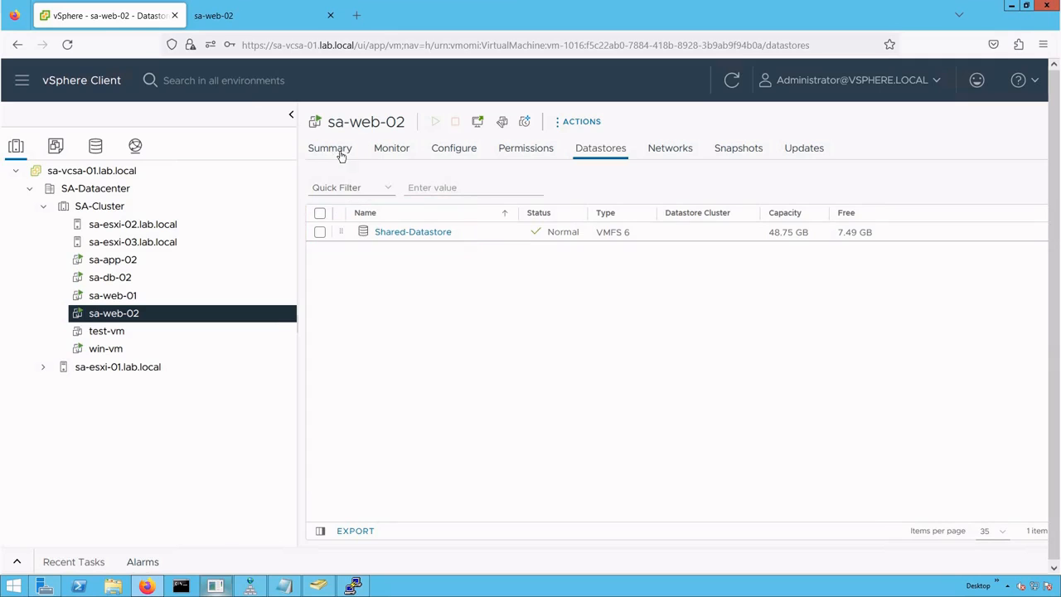
{"action": "left_click", "coordinate": [329, 147]}
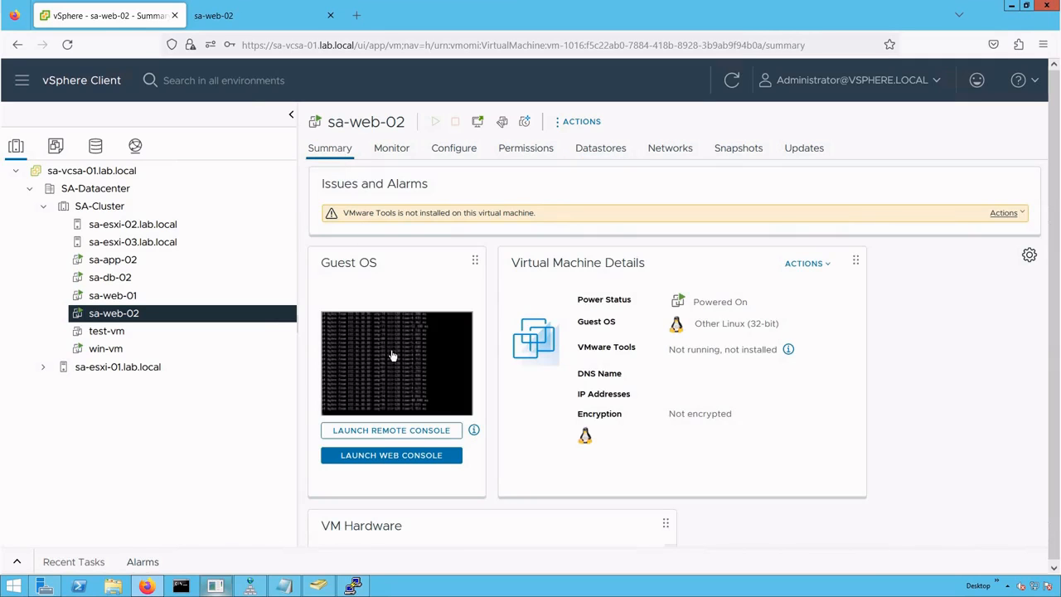
{"action": "left_click", "coordinate": [391, 455]}
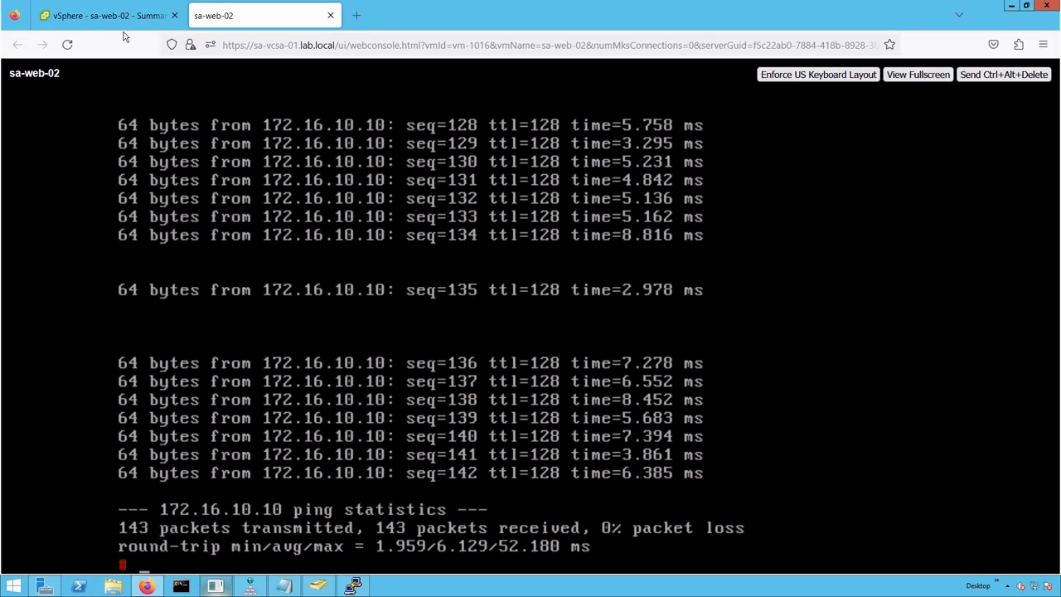
Switch from the console back to the vSphere Client tab showing sa-web-02's Summary
{"action": "left_click", "coordinate": [99, 15]}
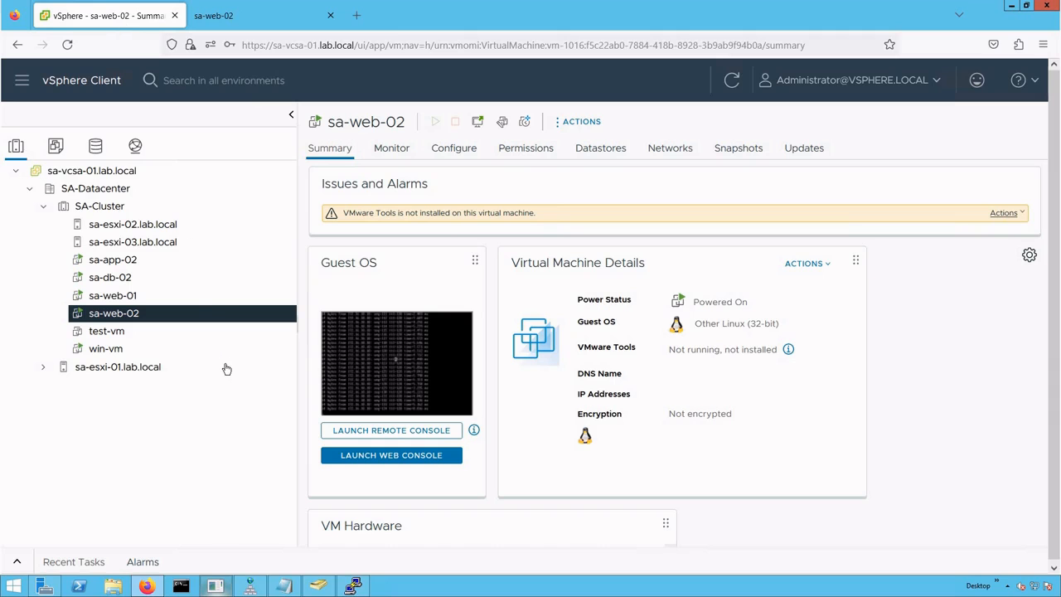
{"action": "mouse_move", "coordinate": [218, 429]}
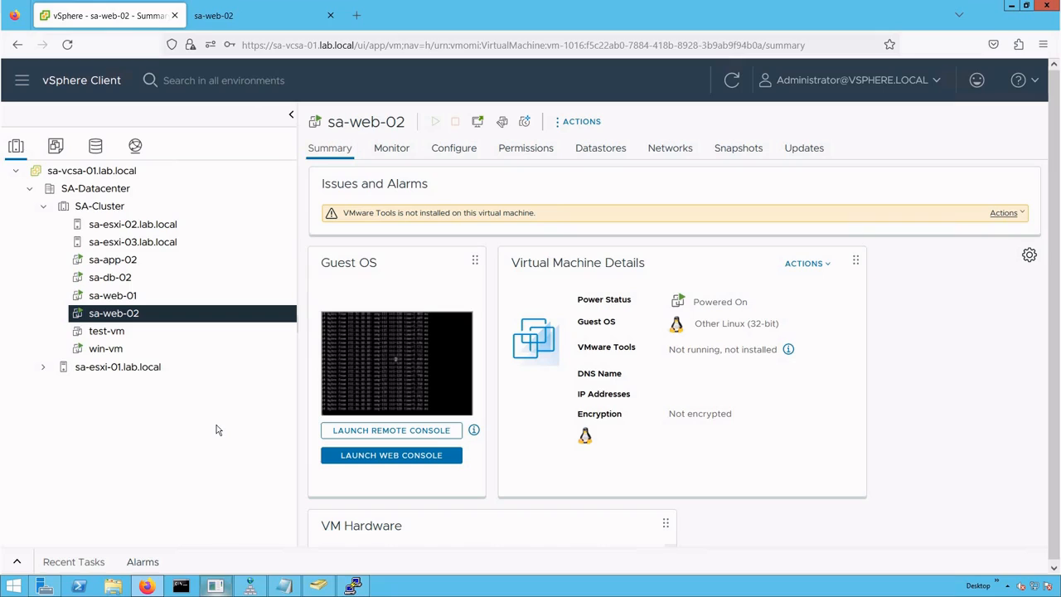
{"action": "mouse_move", "coordinate": [939, 80]}
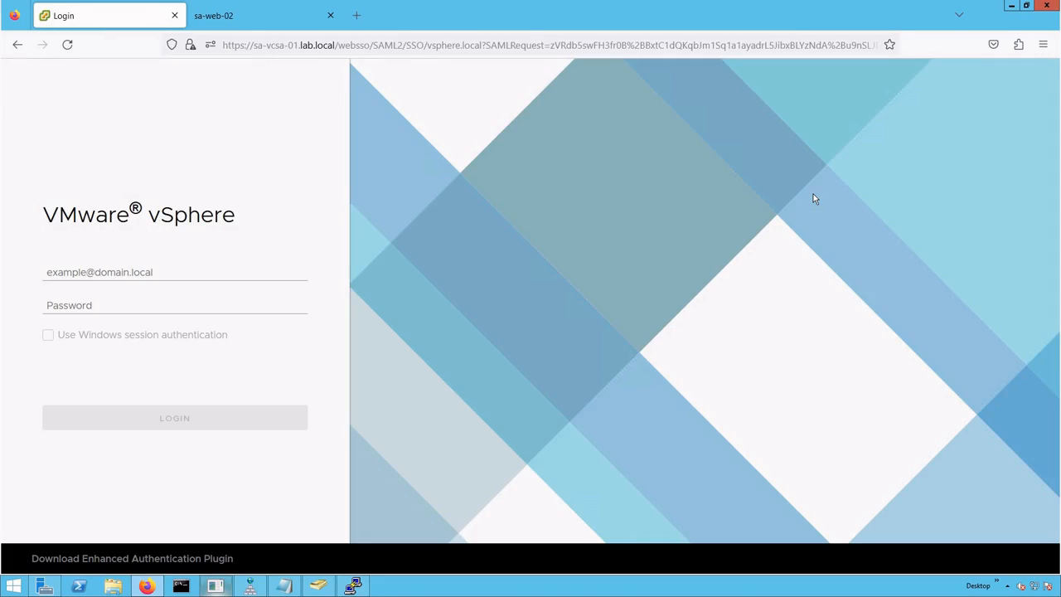
{"action": "mouse_move", "coordinate": [323, 184]}
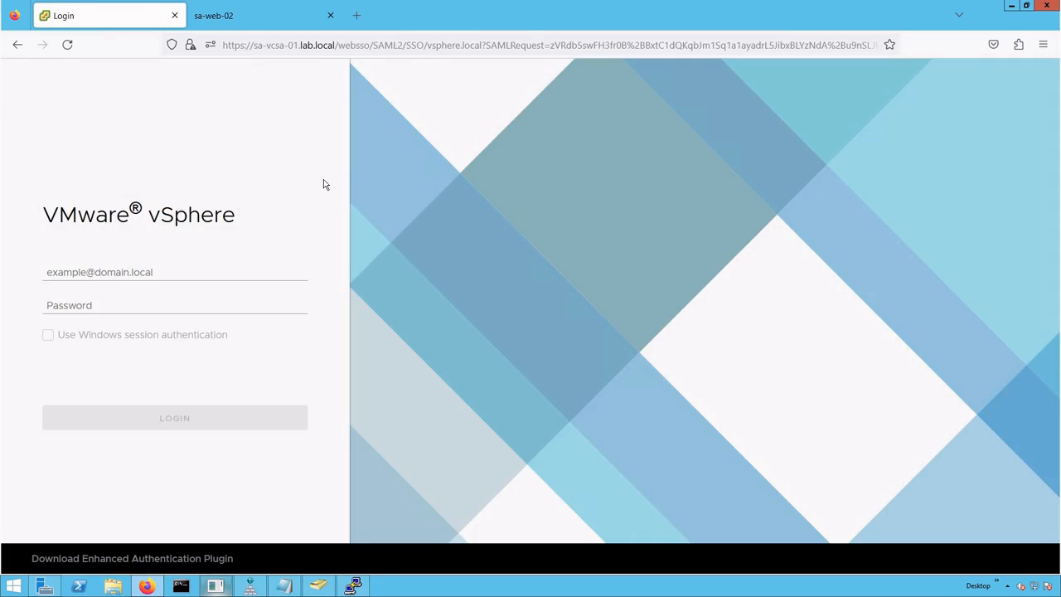
{"action": "mouse_move", "coordinate": [711, 13]}
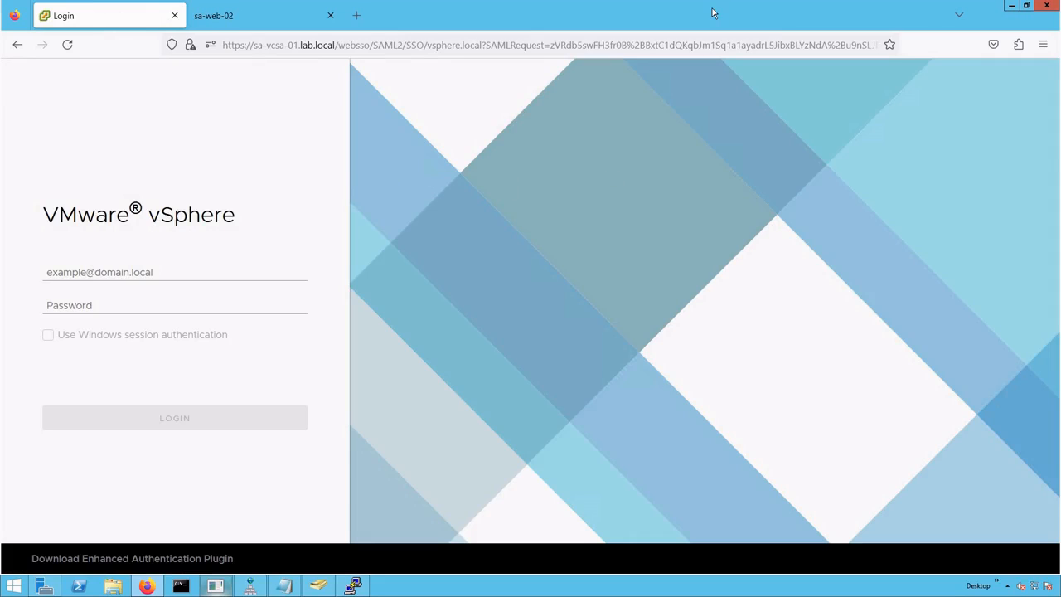